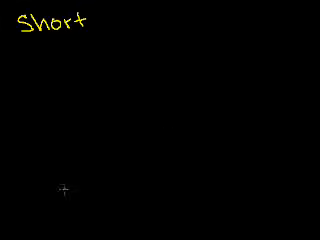
pyautogui.moveTo(18, 38)
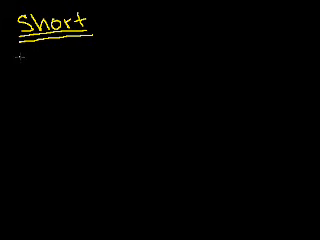
pyautogui.moveTo(50, 122)
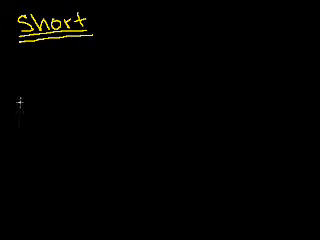
pyautogui.moveTo(80, 96)
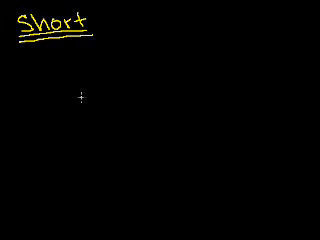
pyautogui.moveTo(76, 66)
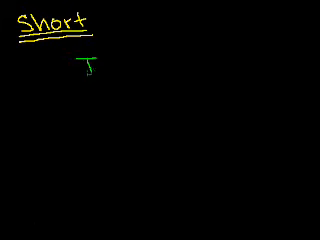
pyautogui.write('IBM+')
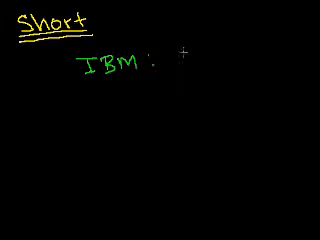
pyautogui.write('$100 →')
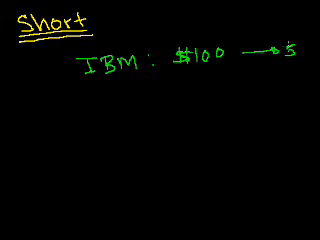
pyautogui.write('$50')
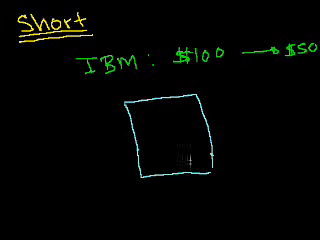
pyautogui.write('Brr')
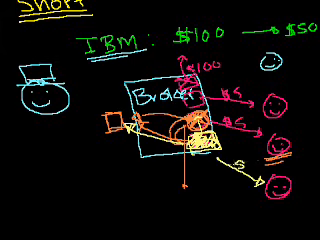
pyautogui.write('$5')
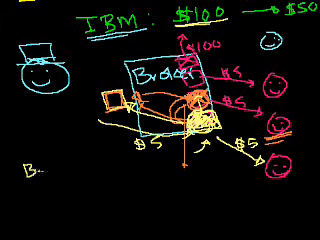
pyautogui.write('Borrow +')
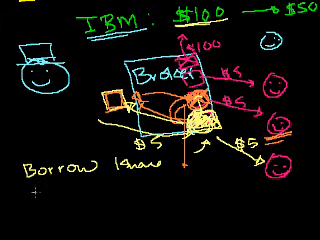
pyautogui.write('Sell')
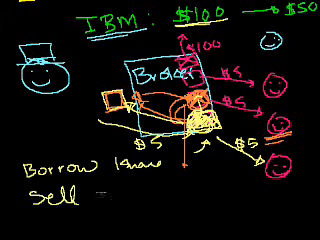
pyautogui.write('for $100')
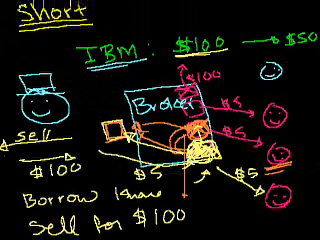
pyautogui.scroll(-3)
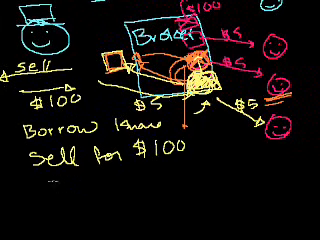
pyautogui.write('Asc')
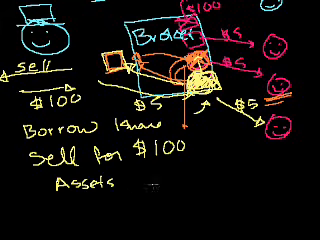
pyautogui.write('Liabilit')
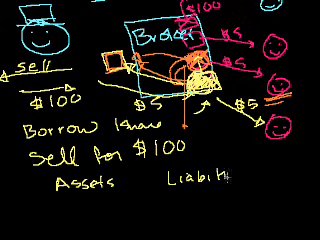
pyautogui.write('S')
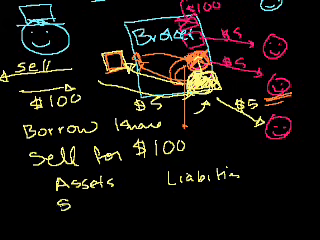